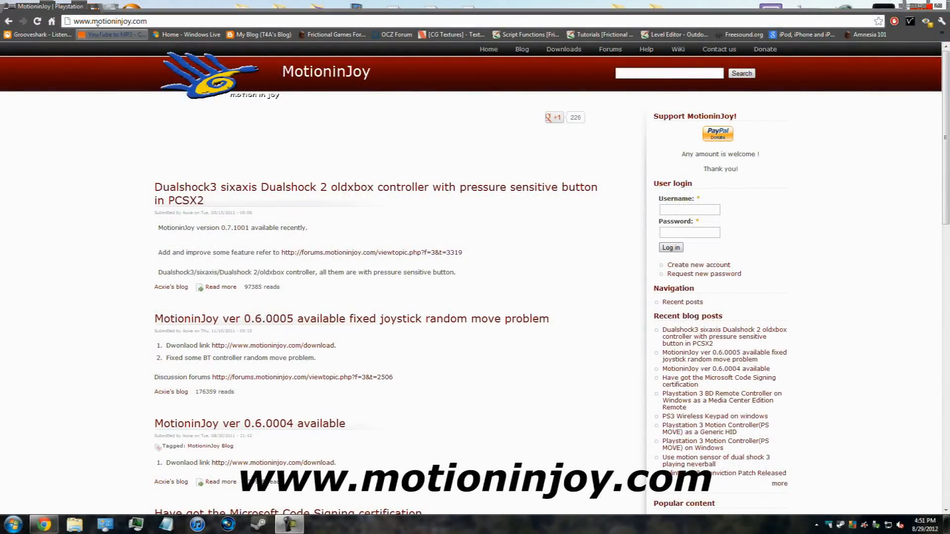
# Step: Download the MotioninJoy 0.7.1000 driver archive from site 1 and save it to the Desktop
pyautogui.click(109, 22)
pyautogui.write('/download')
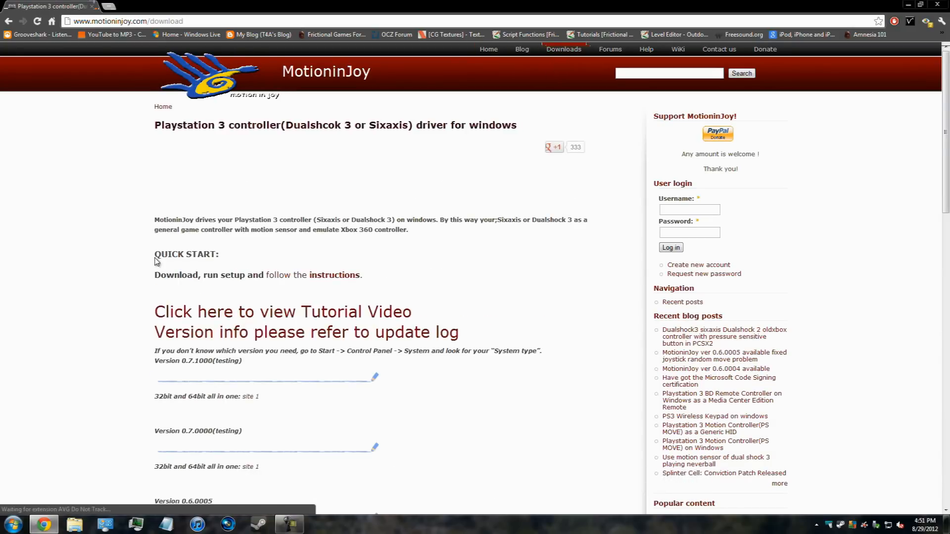
pyautogui.scroll(-3)
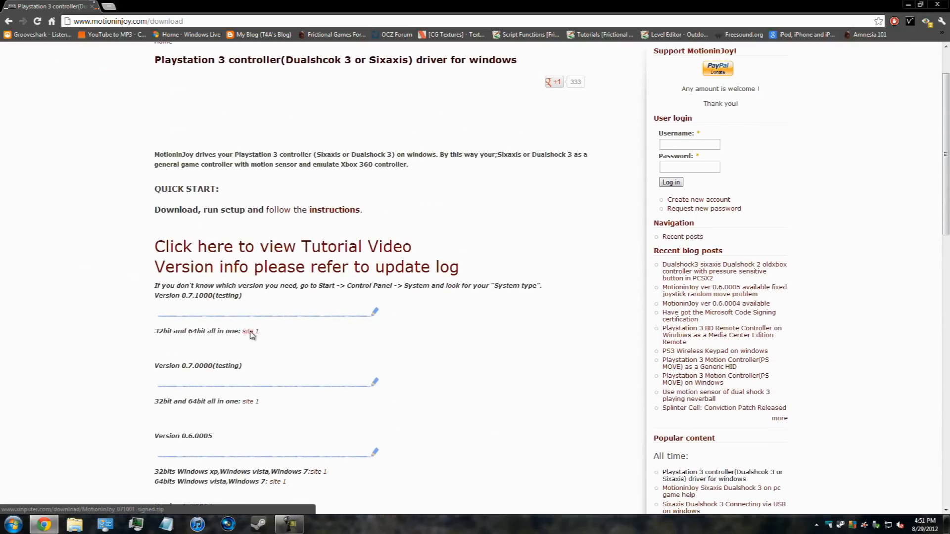
pyautogui.click(248, 331)
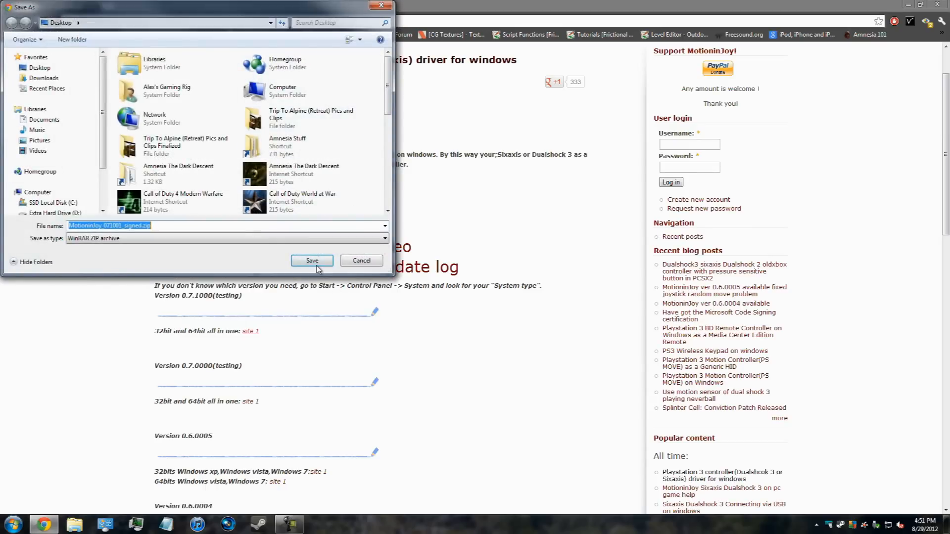
pyautogui.click(311, 261)
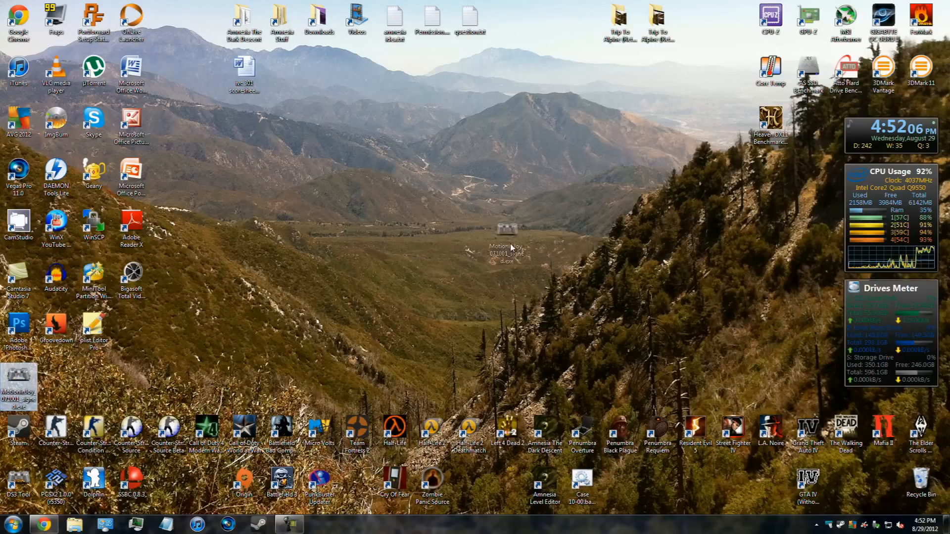
# Step: Install the Dualshock 3 driver with default folders, skipping Run DS3_tool, and finish setup
pyautogui.doubleClick(19, 381)
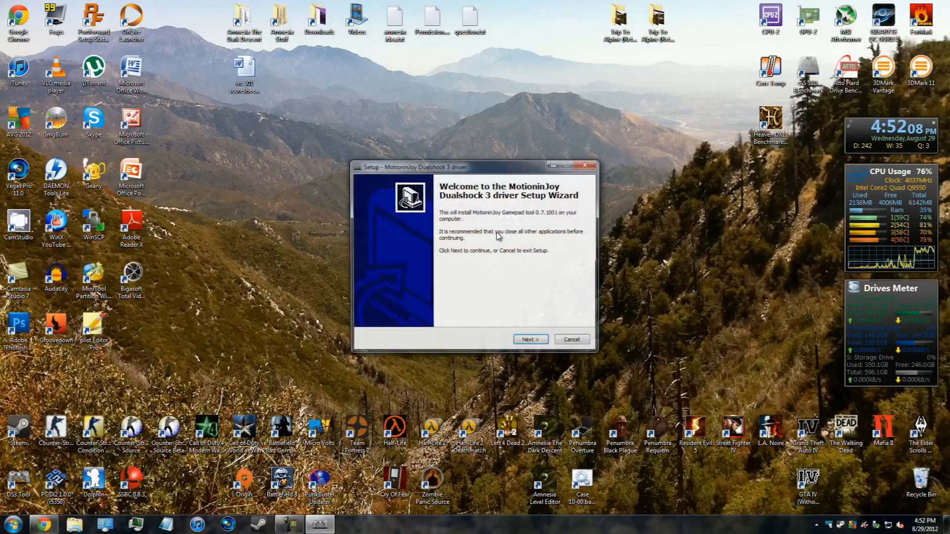
pyautogui.click(530, 338)
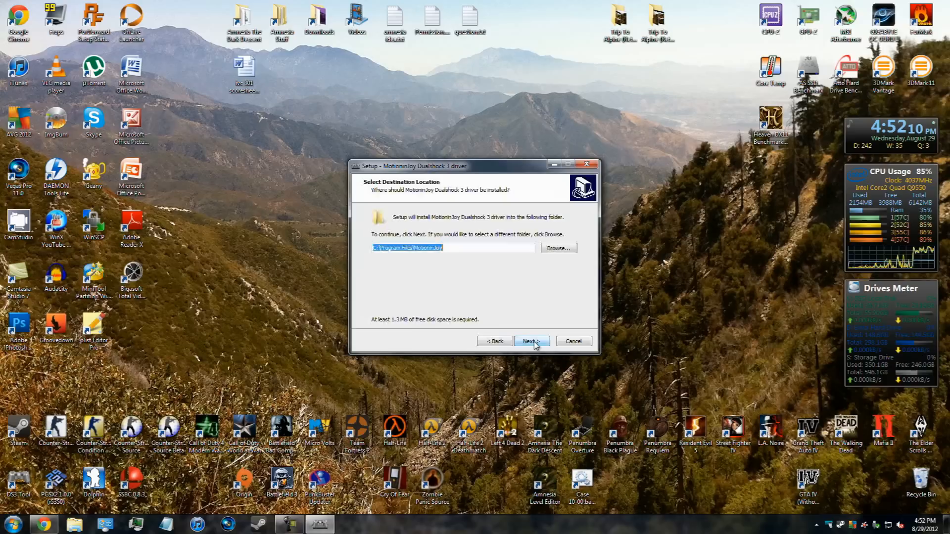
pyautogui.click(530, 341)
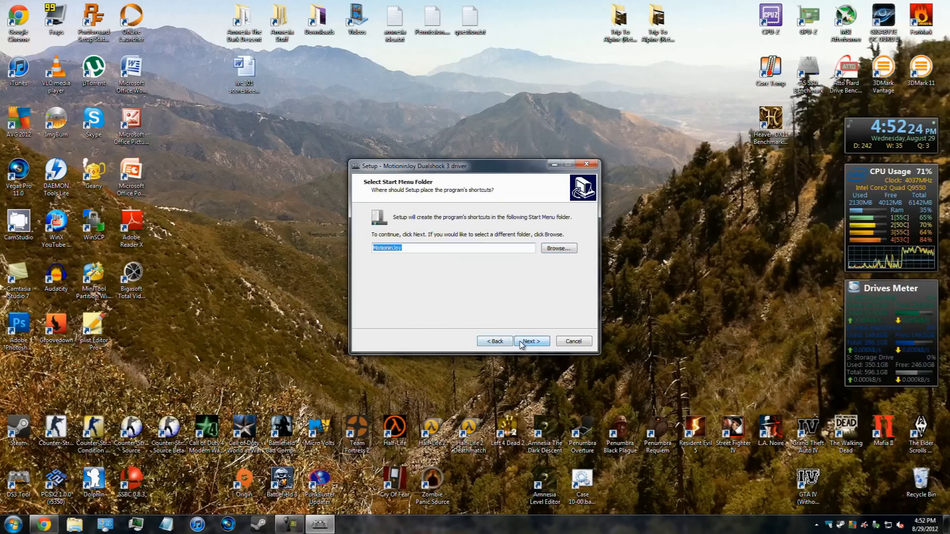
pyautogui.click(530, 341)
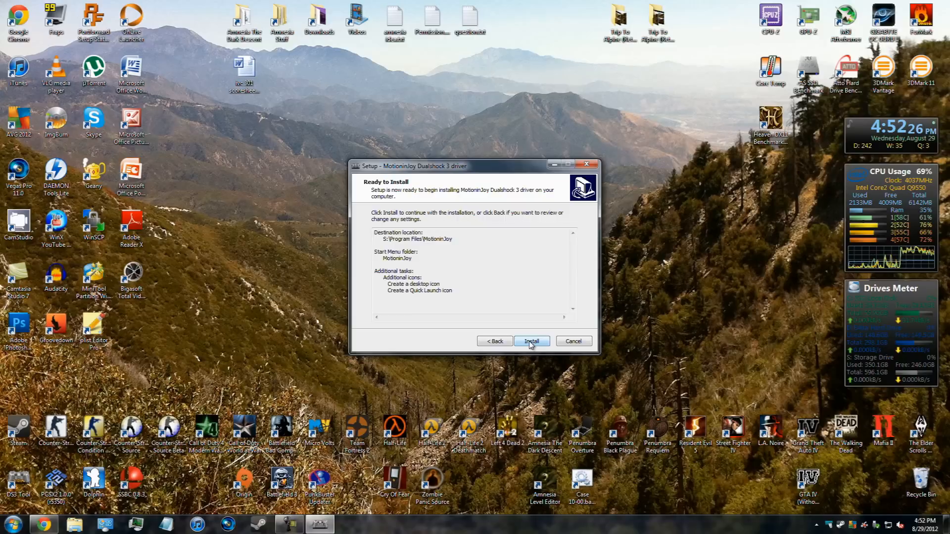
pyautogui.click(531, 341)
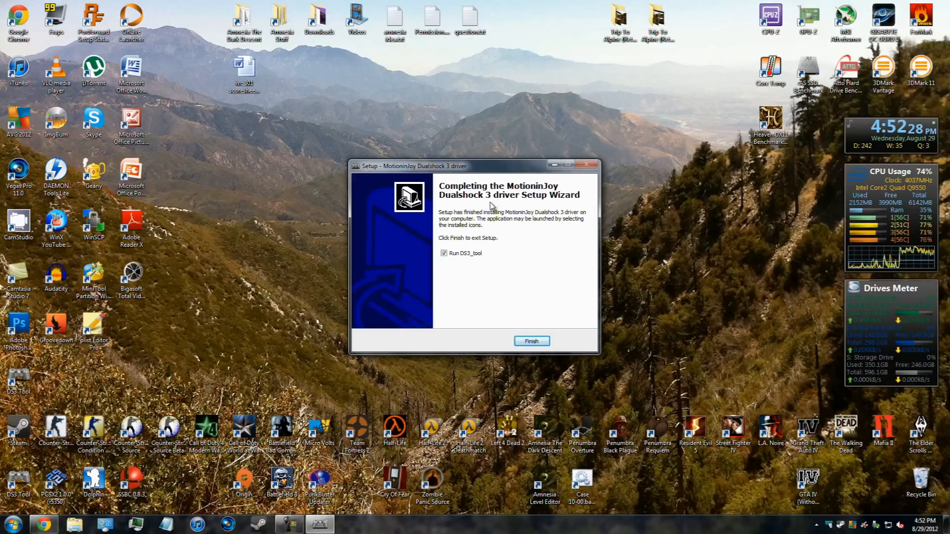
pyautogui.click(443, 252)
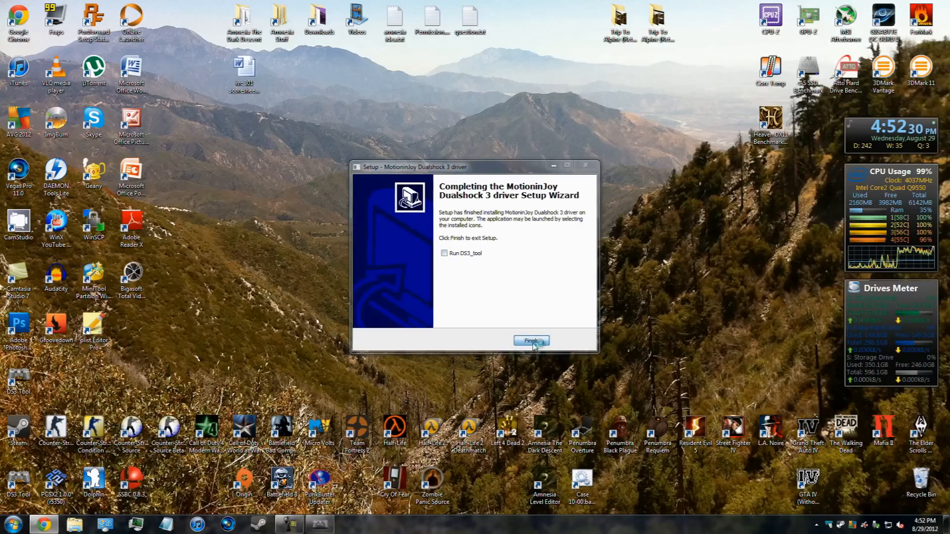
pyautogui.click(530, 340)
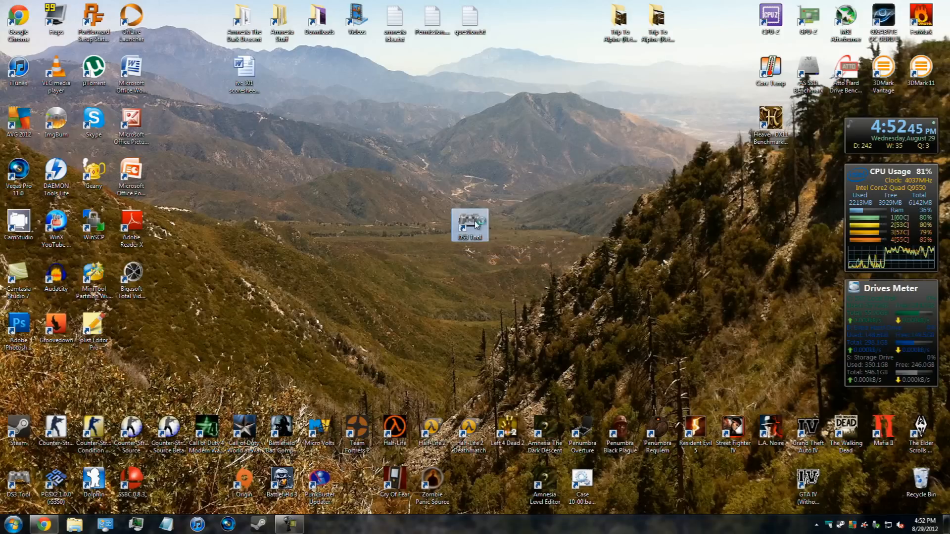
# Step: Launch DS3 Tool and select the controller's USB port in Driver Manager
pyautogui.doubleClick(469, 224)
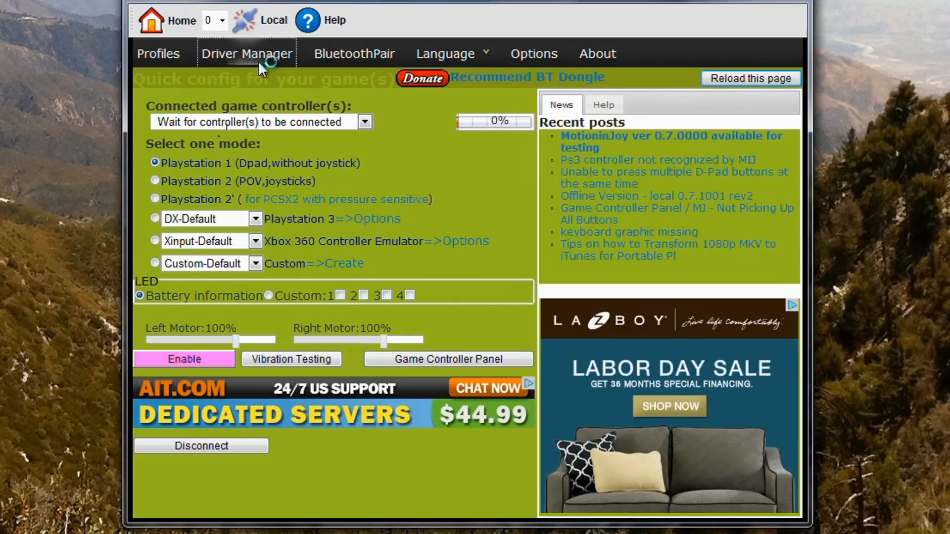
pyautogui.click(246, 53)
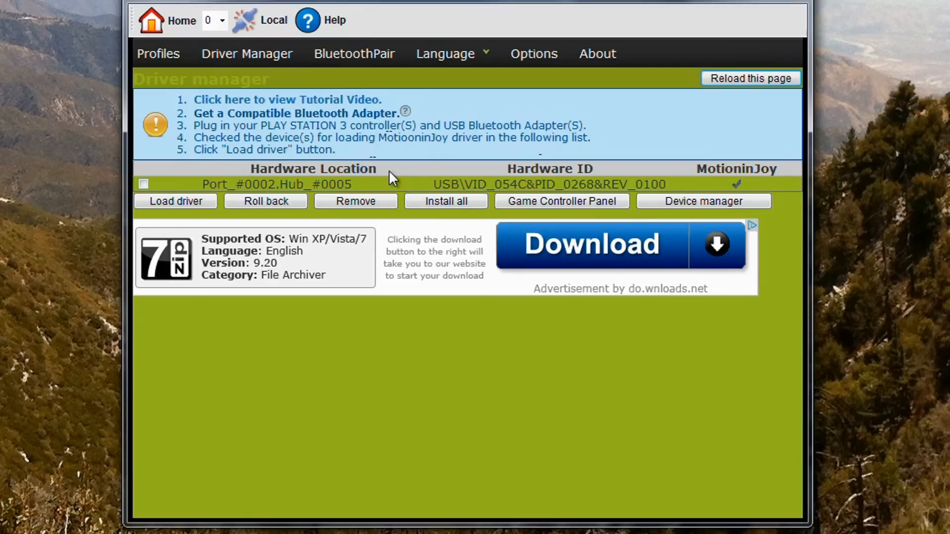
pyautogui.click(312, 184)
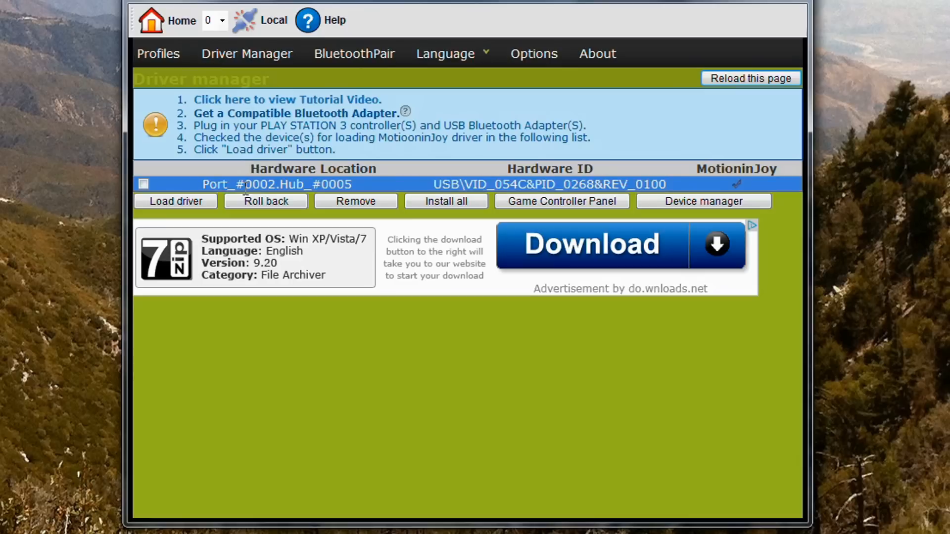
pyautogui.click(144, 184)
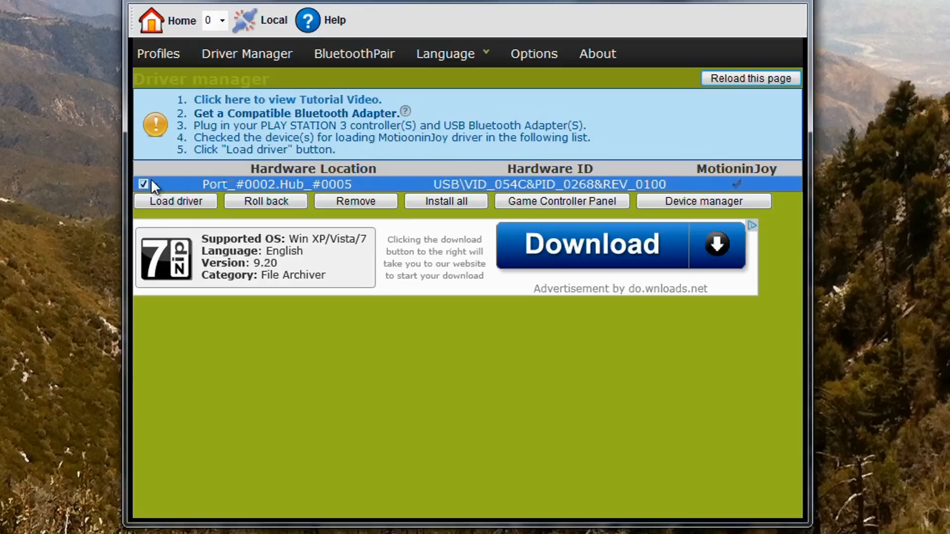
pyautogui.moveTo(736, 199)
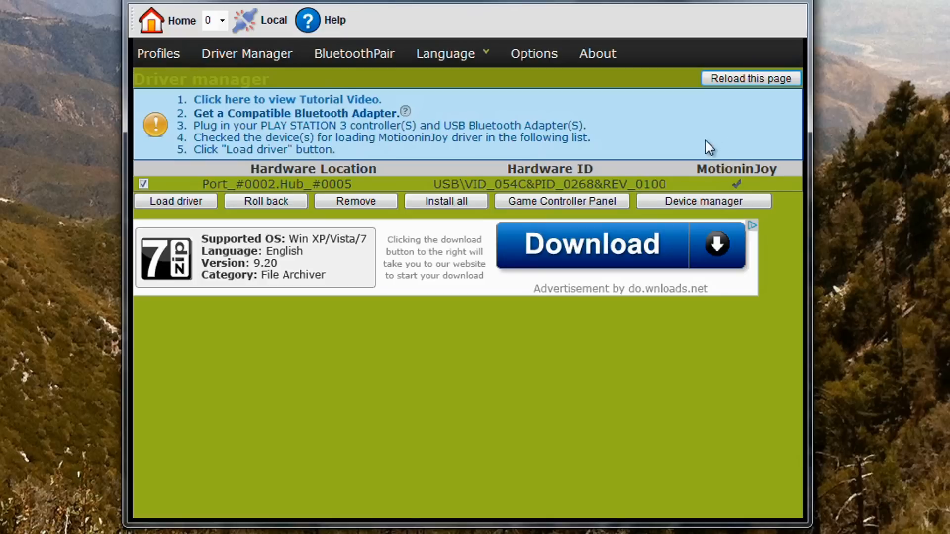
pyautogui.moveTo(706, 144)
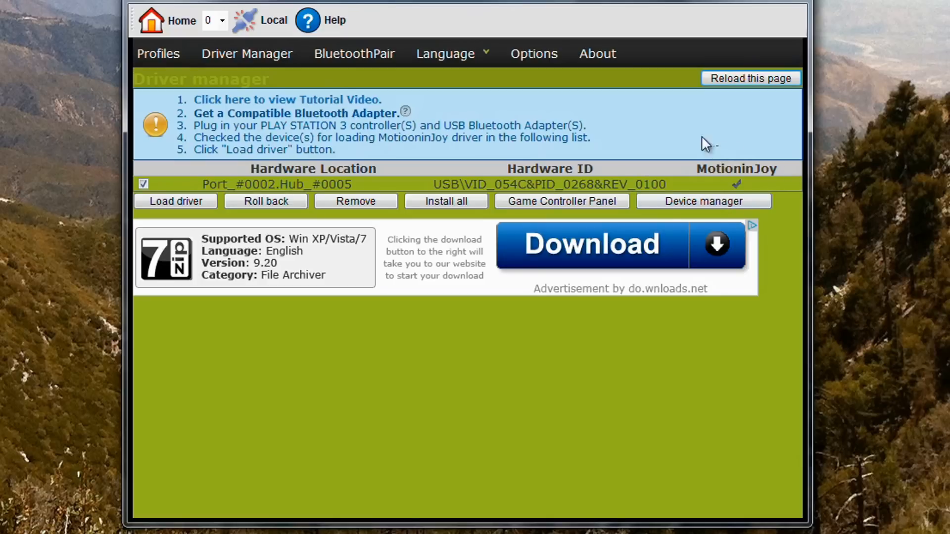
# Step: Tick the Port_#0002.Hub_#0005 row and load the MotioninJoy driver
pyautogui.click(143, 184)
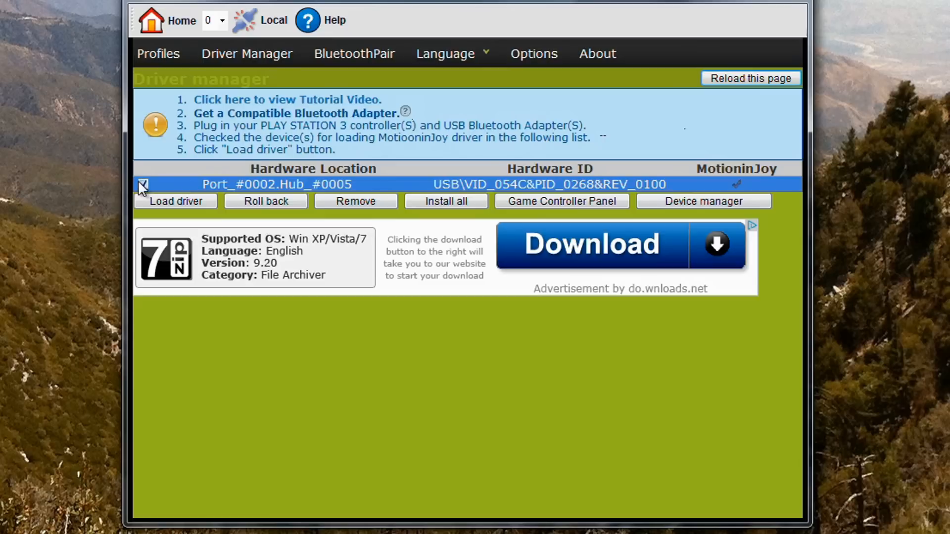
pyautogui.click(143, 184)
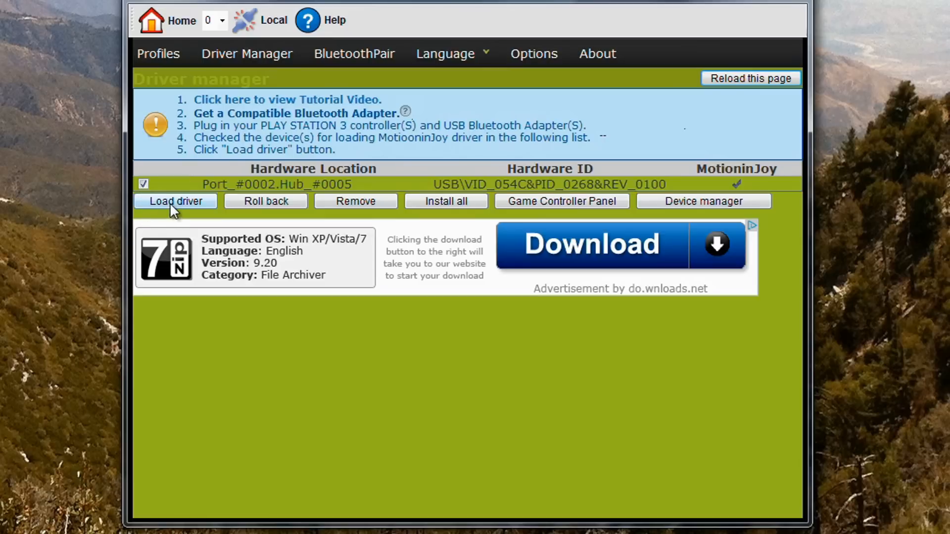
pyautogui.click(175, 201)
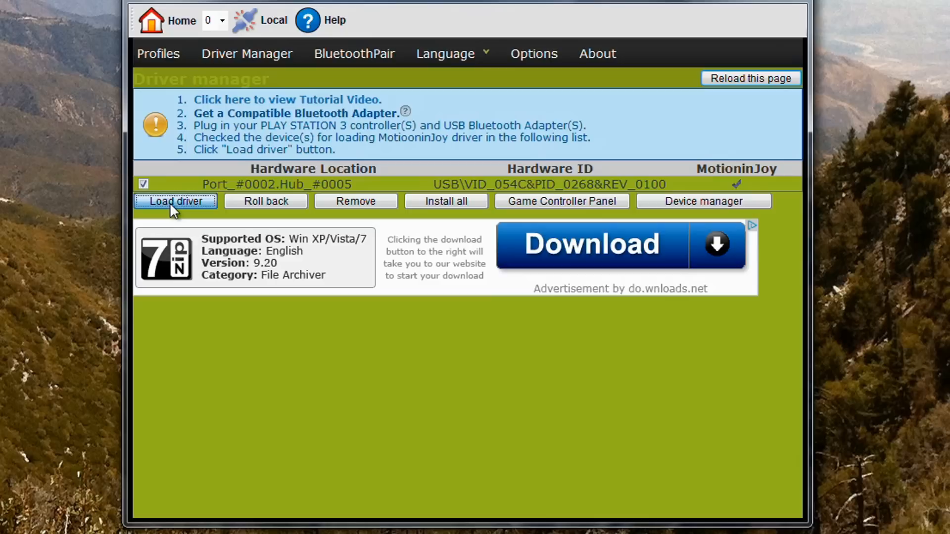
pyautogui.click(175, 201)
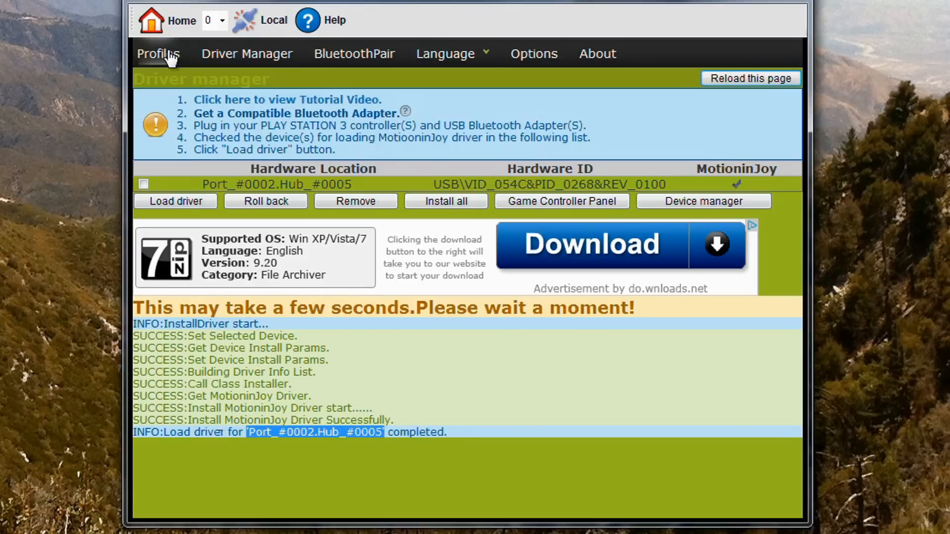
# Step: In Profiles, cycle through PS2, PS3 and Xbox 360 modes, ending on Custom-Default
pyautogui.click(158, 54)
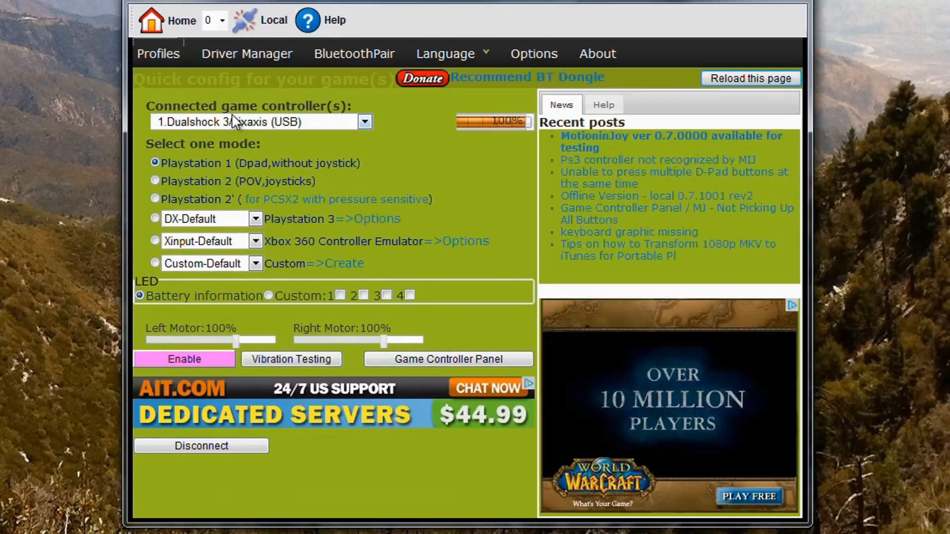
pyautogui.moveTo(219, 138)
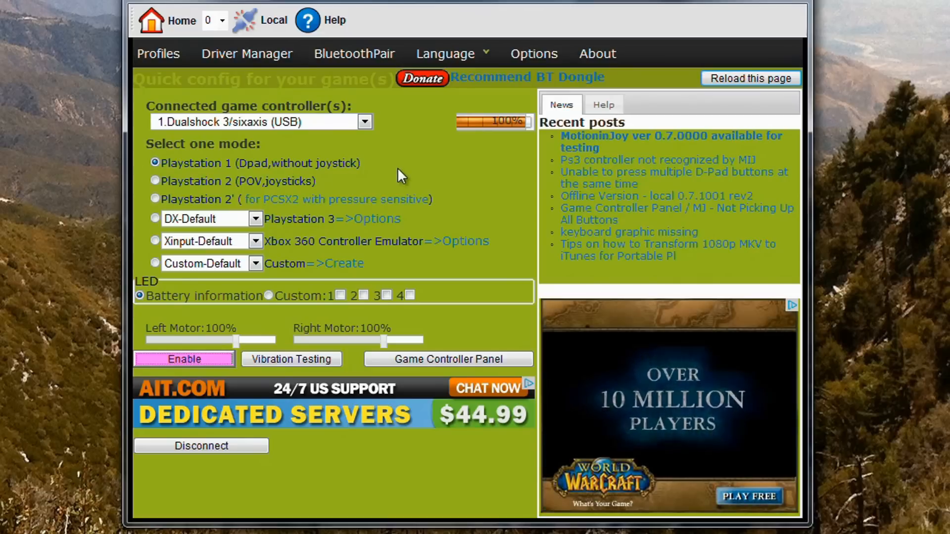
pyautogui.click(156, 198)
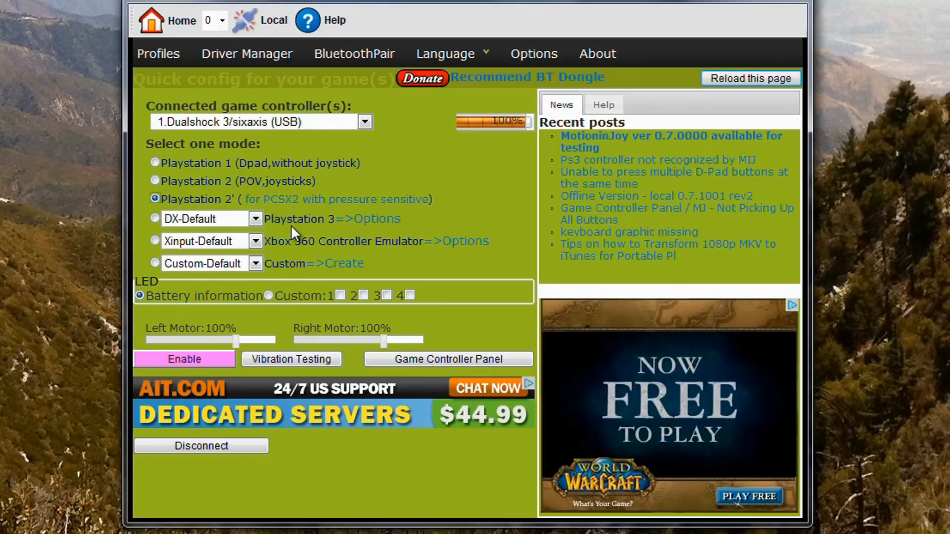
pyautogui.click(156, 219)
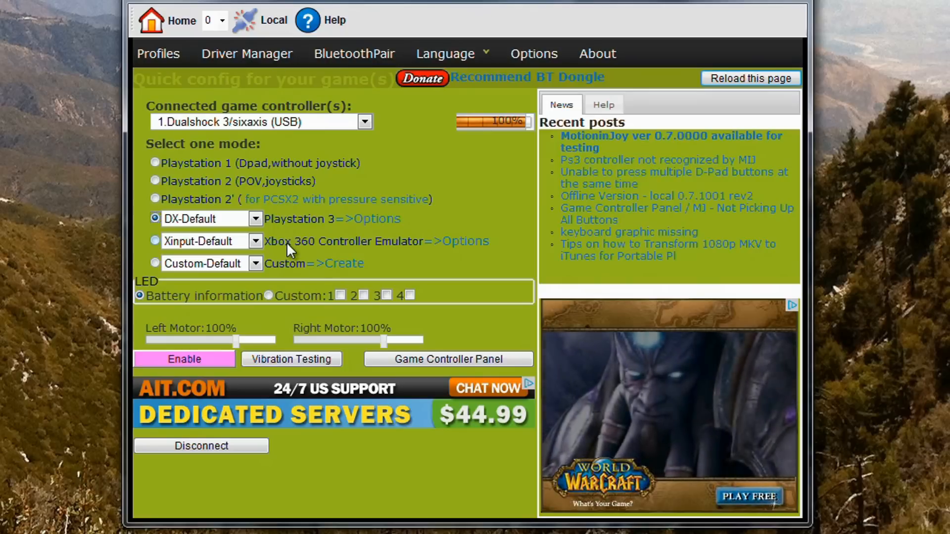
pyautogui.click(156, 240)
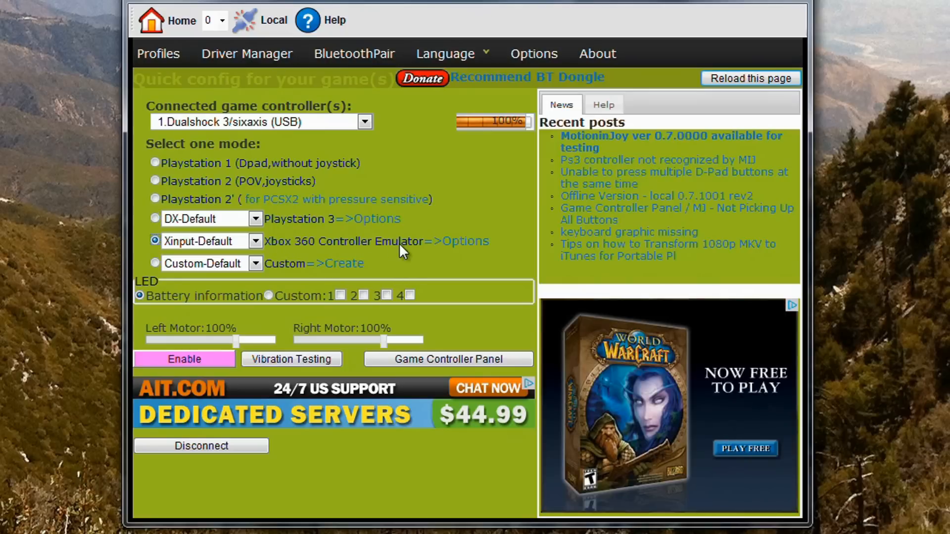
pyautogui.click(155, 263)
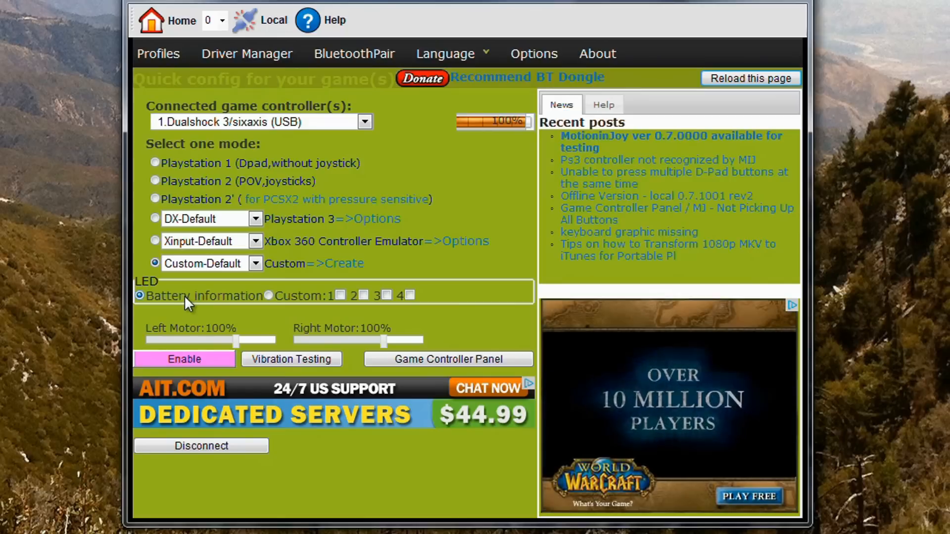
# Step: Try Custom LED with LED 1 then LED 2, and enable the controller
pyautogui.click(268, 295)
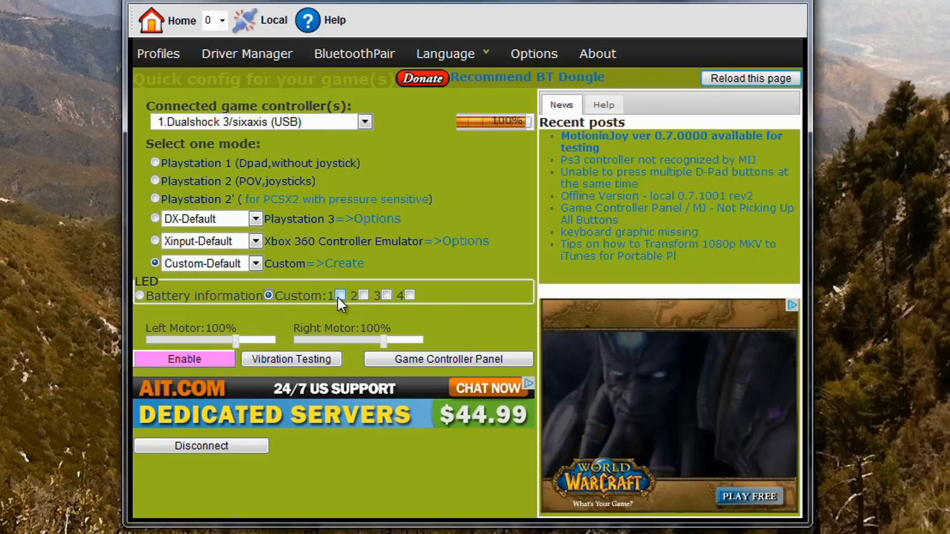
pyautogui.click(341, 296)
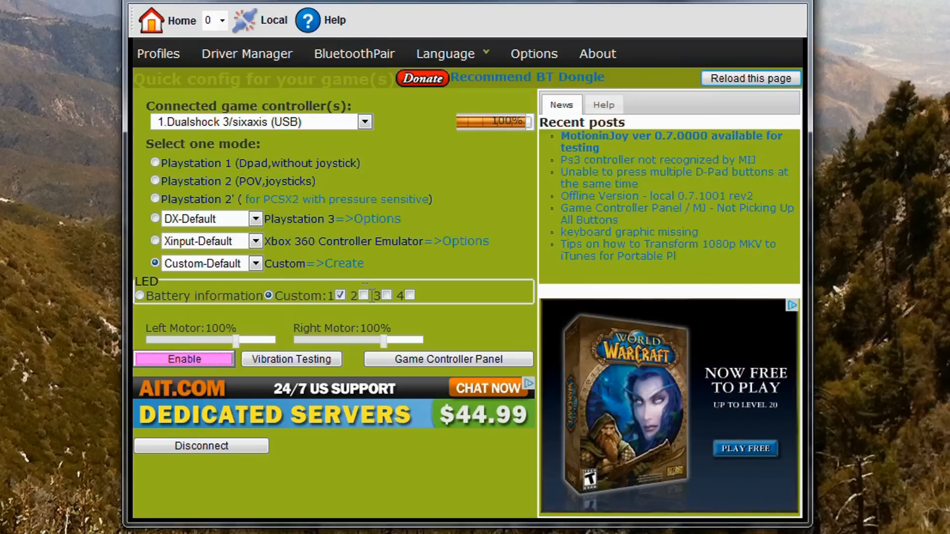
pyautogui.click(366, 294)
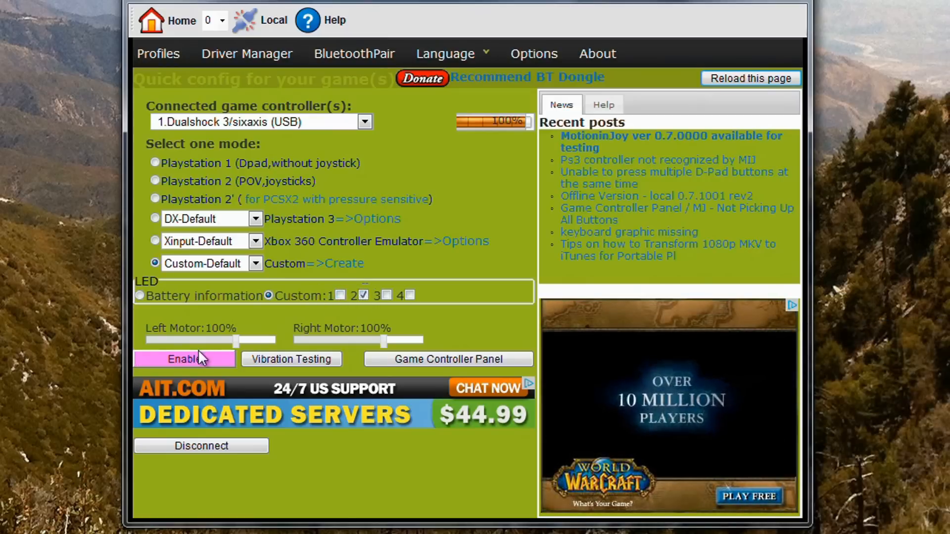
pyautogui.click(184, 359)
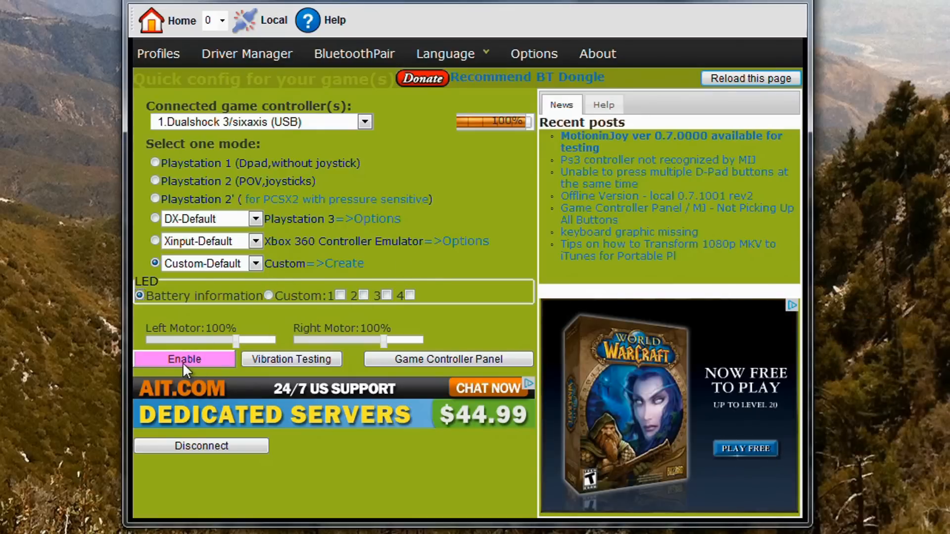
pyautogui.moveTo(200, 373)
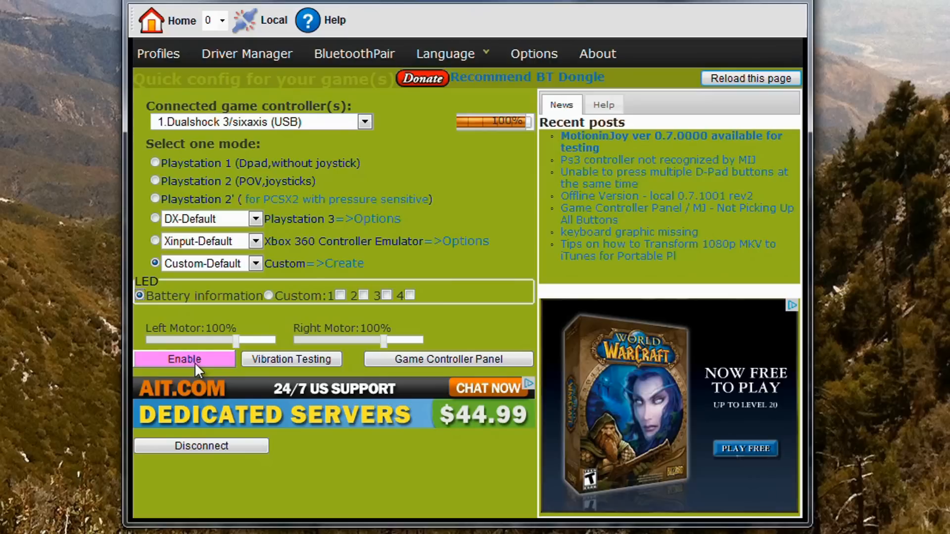